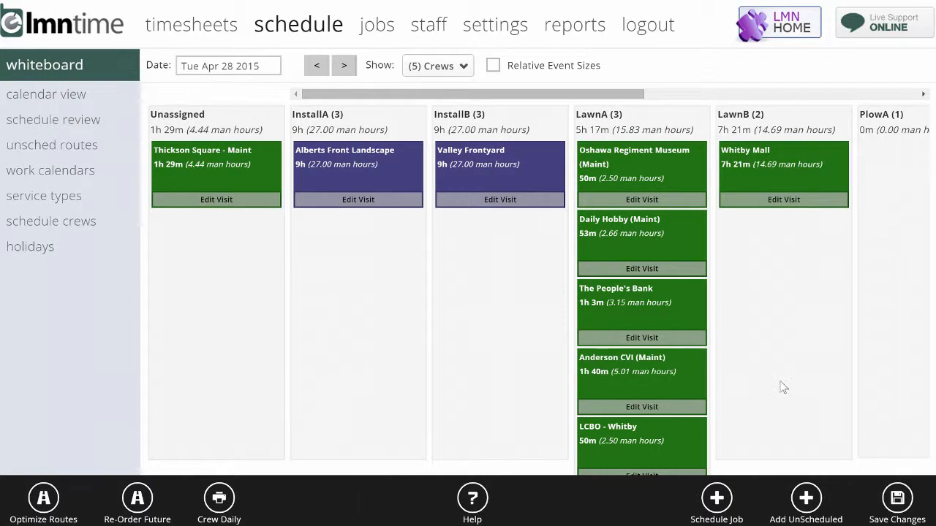
{"action": "mouse_move", "coordinate": [789, 386]}
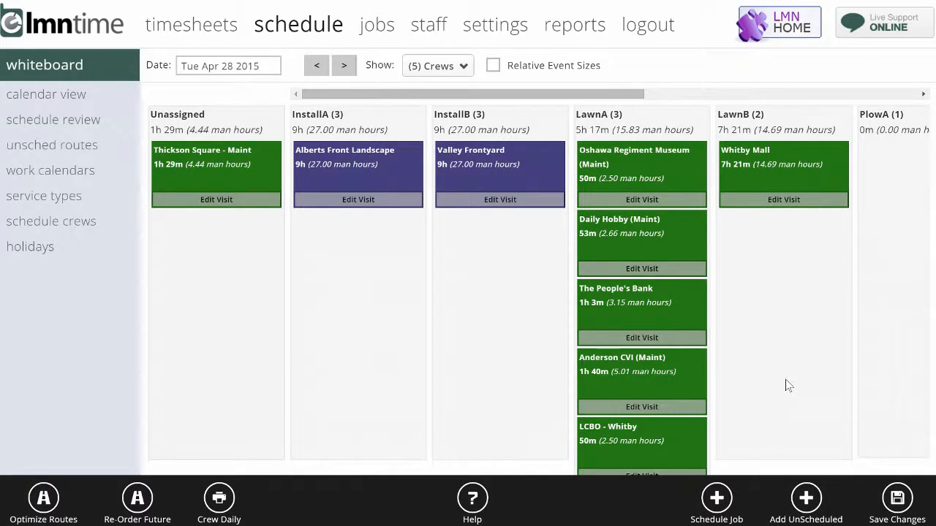
{"action": "mouse_move", "coordinate": [768, 357]}
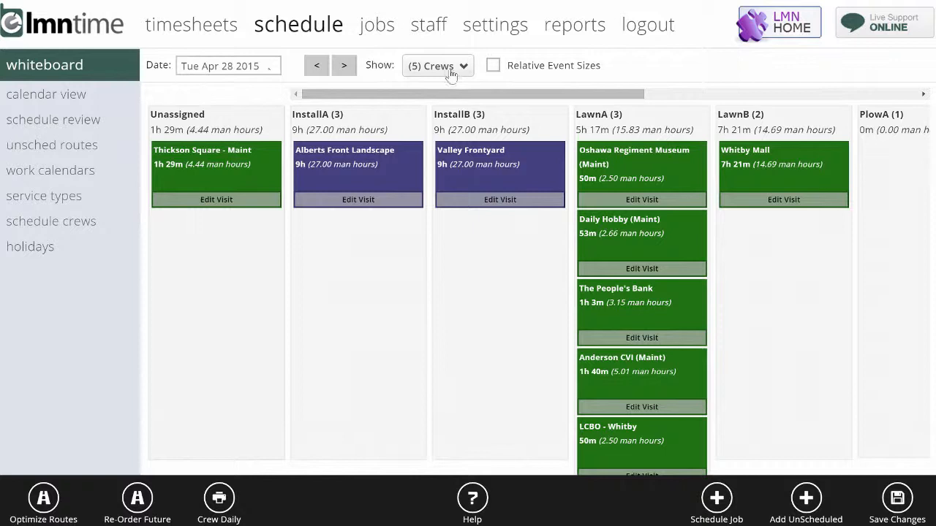
Move the Thickson Square maintenance visit from Unassigned onto LawnA's route, raising LawnA to 6h 45m
{"action": "left_click", "coordinate": [493, 64]}
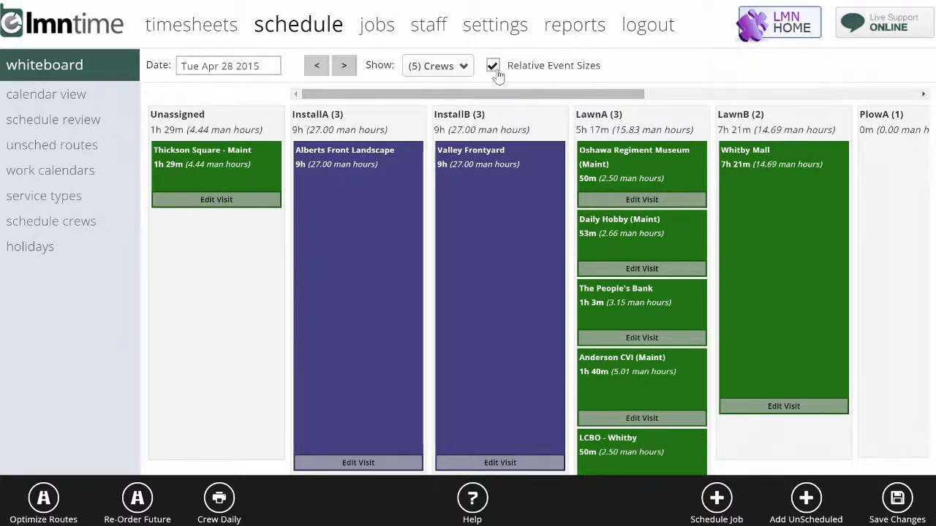
{"action": "left_click", "coordinate": [492, 64]}
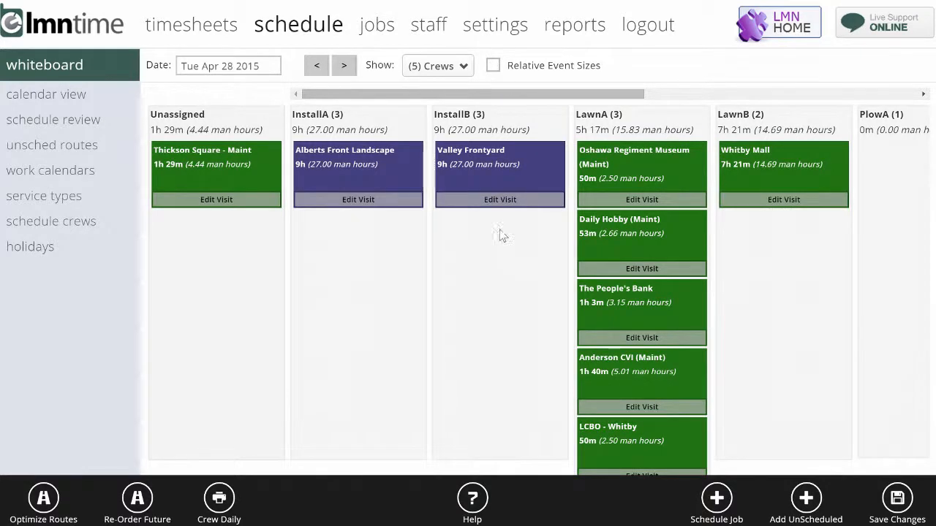
{"action": "mouse_move", "coordinate": [510, 228]}
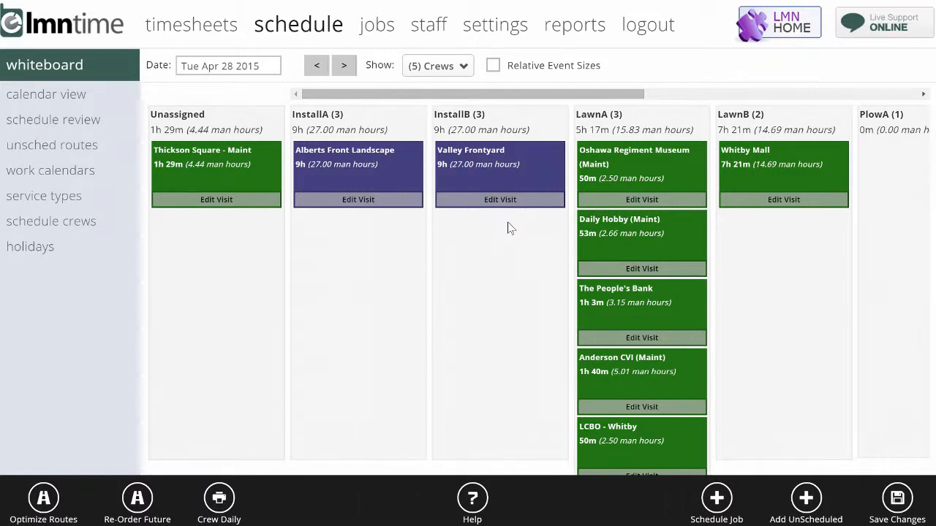
{"action": "mouse_move", "coordinate": [514, 225]}
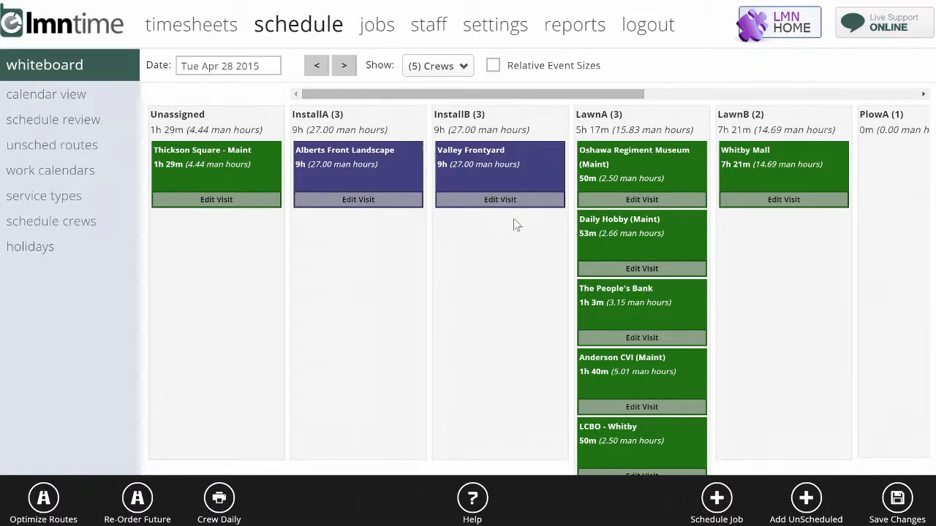
{"action": "mouse_move", "coordinate": [512, 246]}
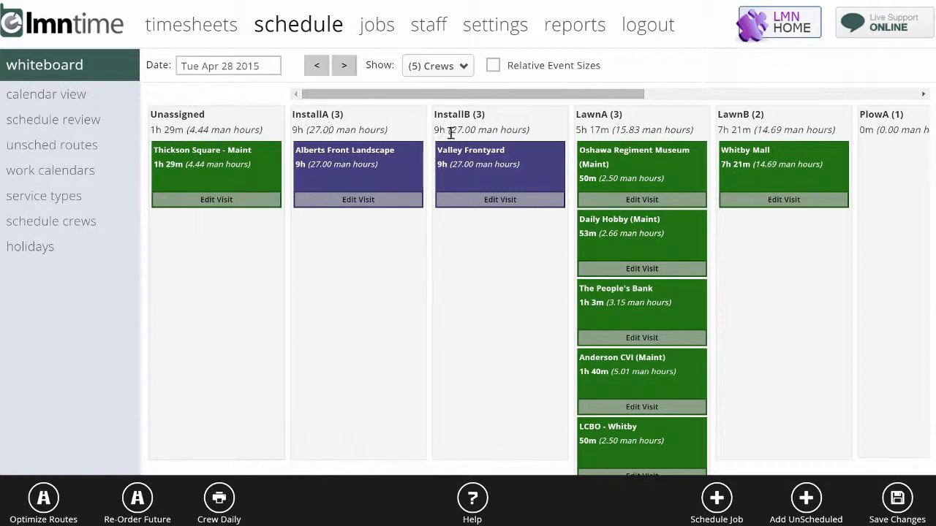
{"action": "mouse_move", "coordinate": [380, 141]}
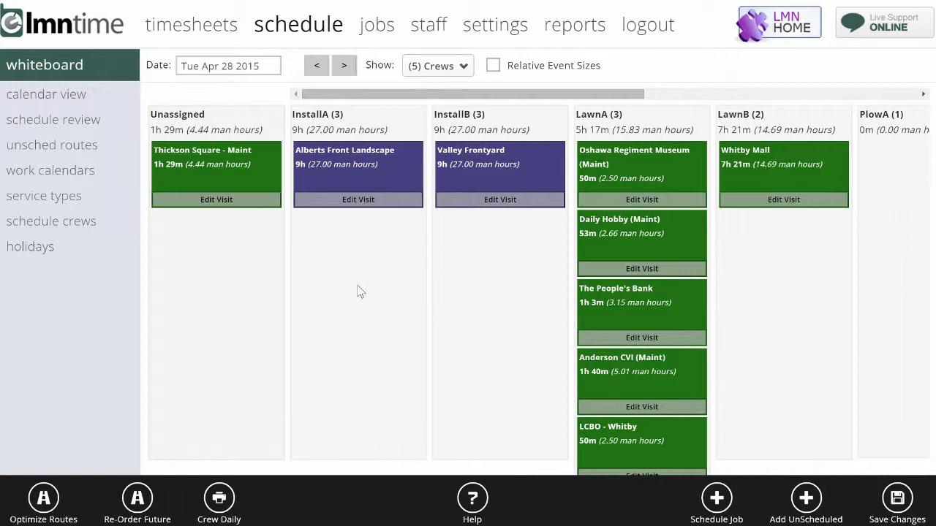
{"action": "mouse_move", "coordinate": [389, 319]}
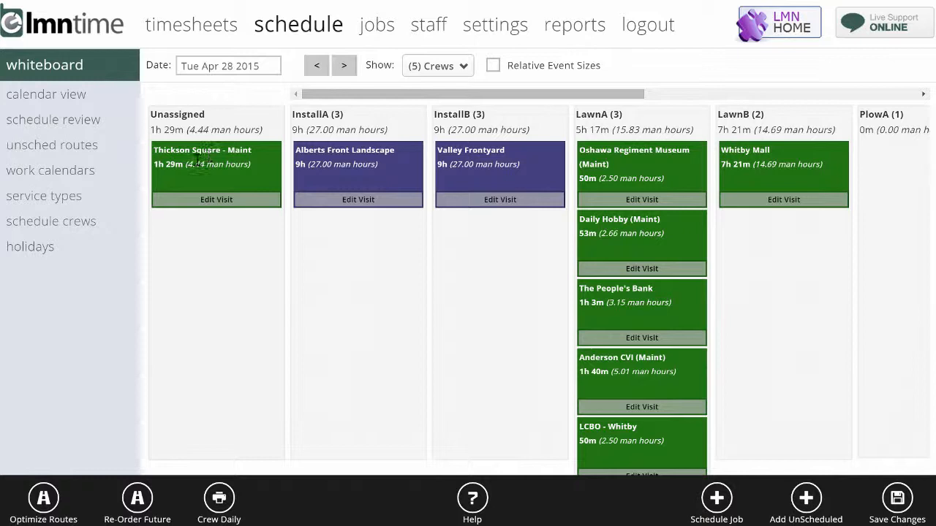
{"action": "left_click_drag", "start_coordinate": [216, 164], "coordinate": [672, 303]}
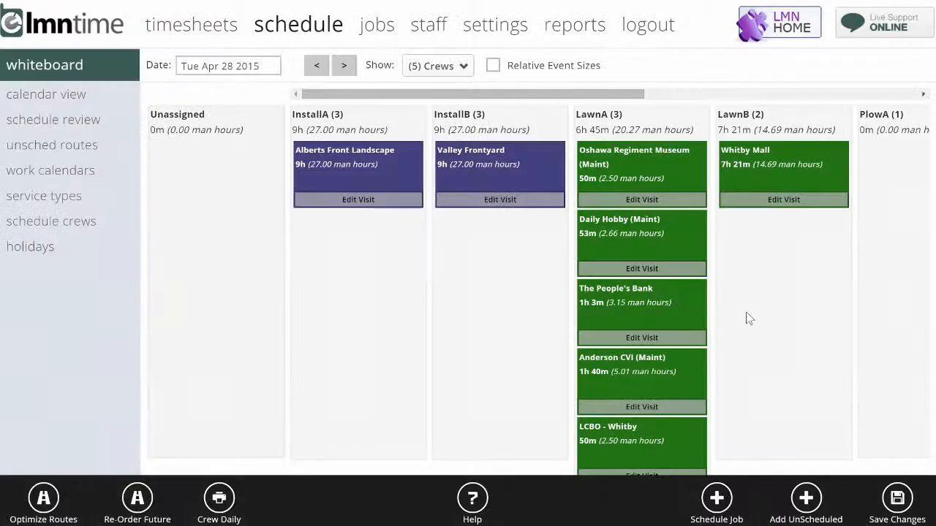
{"action": "scroll", "scroll_direction": "down", "scroll_amount": 3}
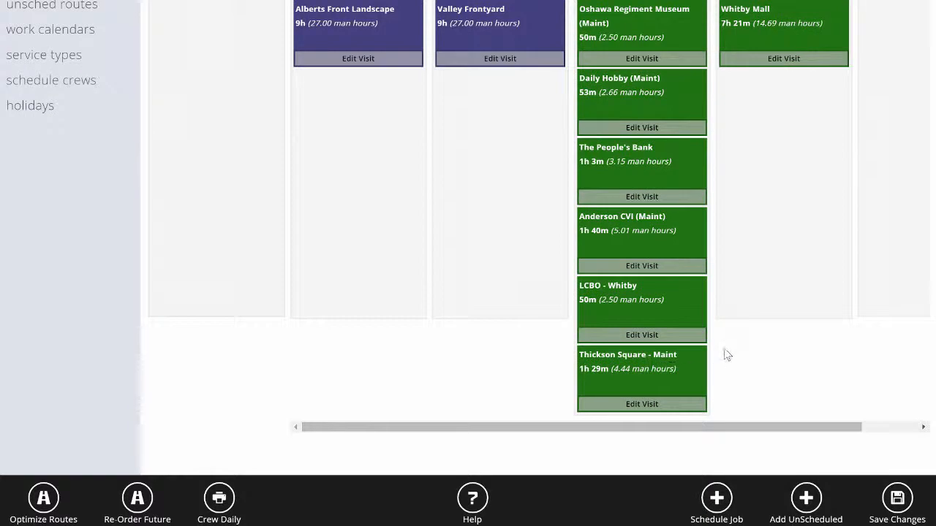
{"action": "scroll", "scroll_direction": "up", "scroll_amount": 3}
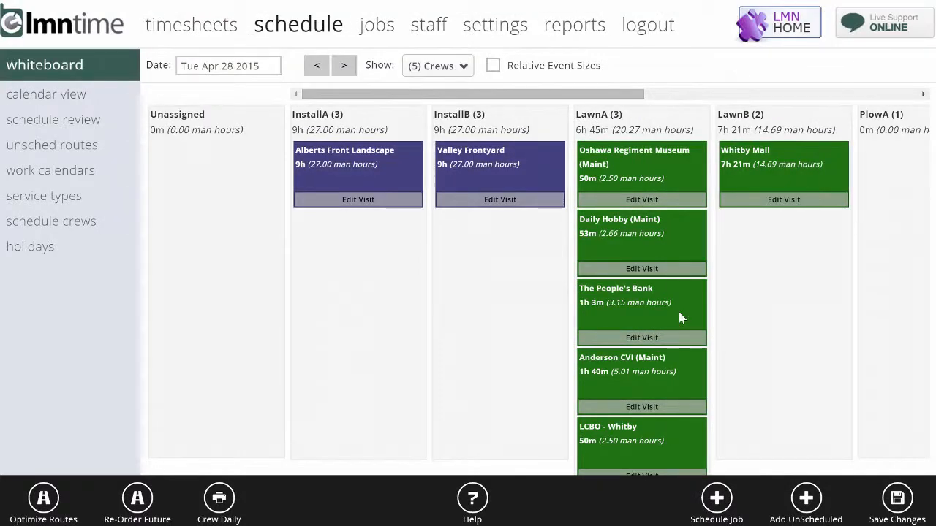
{"action": "mouse_move", "coordinate": [764, 307]}
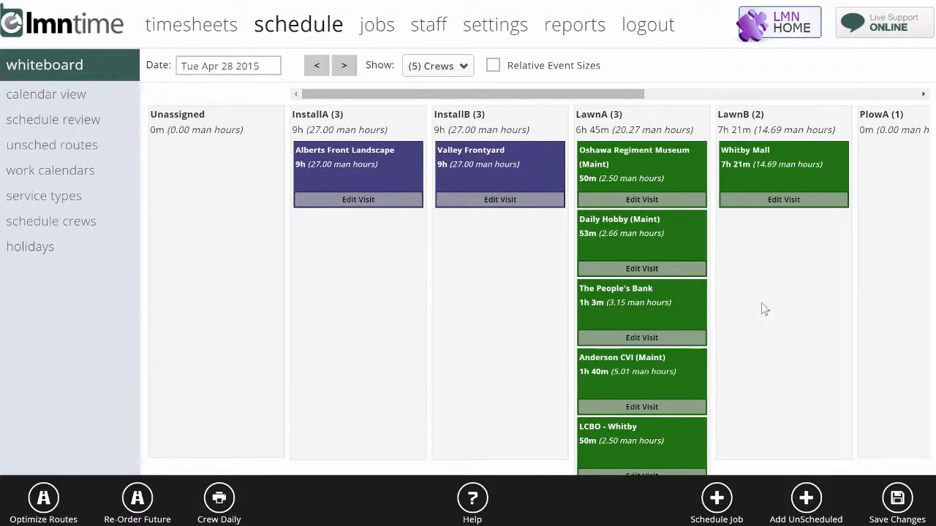
{"action": "mouse_move", "coordinate": [755, 313]}
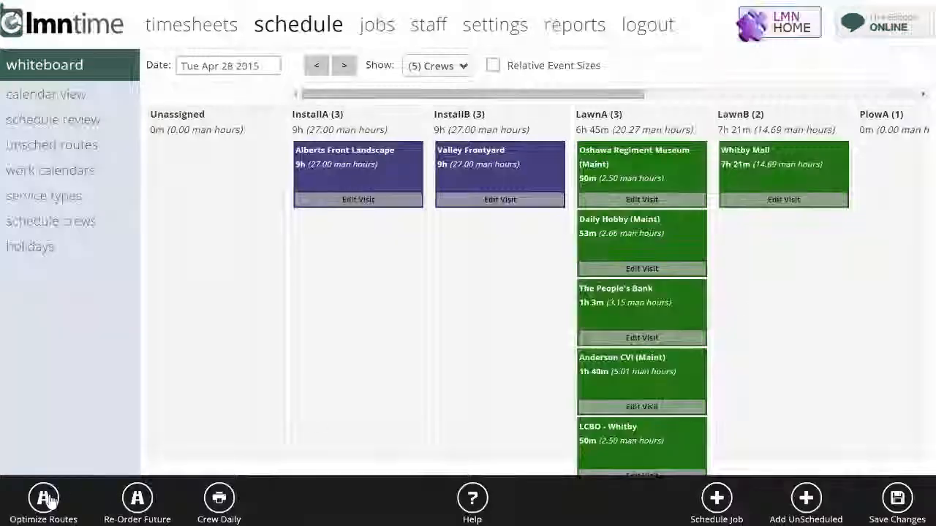
Optimize LawnA's route, review its map and turn-by-turn directions, and save the new visit order
{"action": "left_click", "coordinate": [44, 500]}
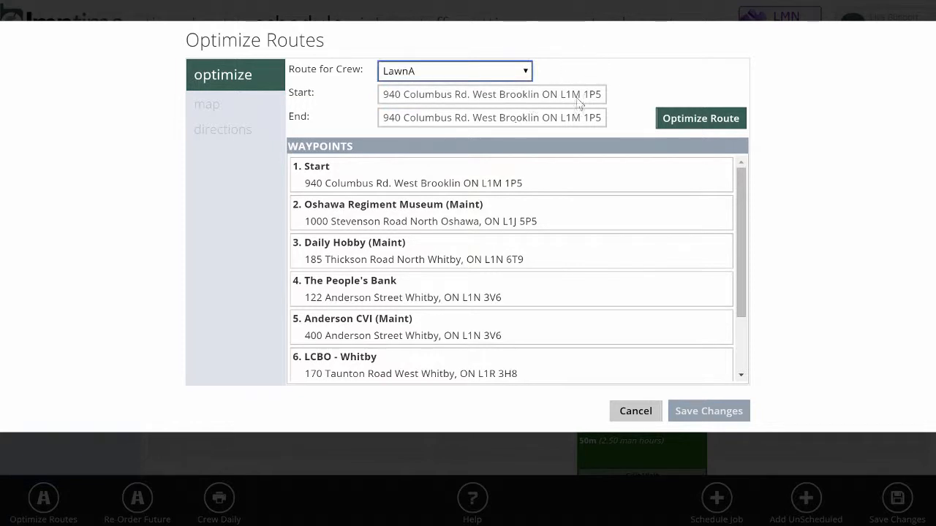
{"action": "mouse_move", "coordinate": [700, 116]}
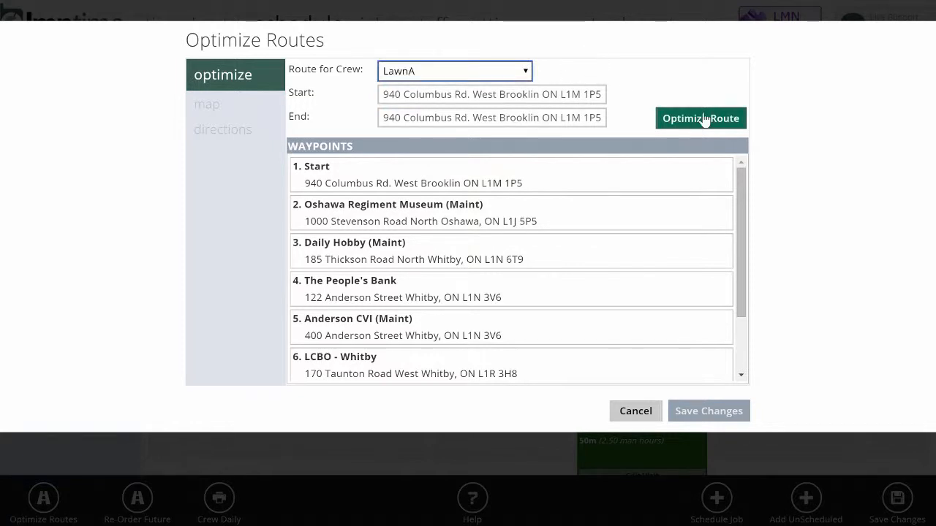
{"action": "left_click", "coordinate": [207, 99]}
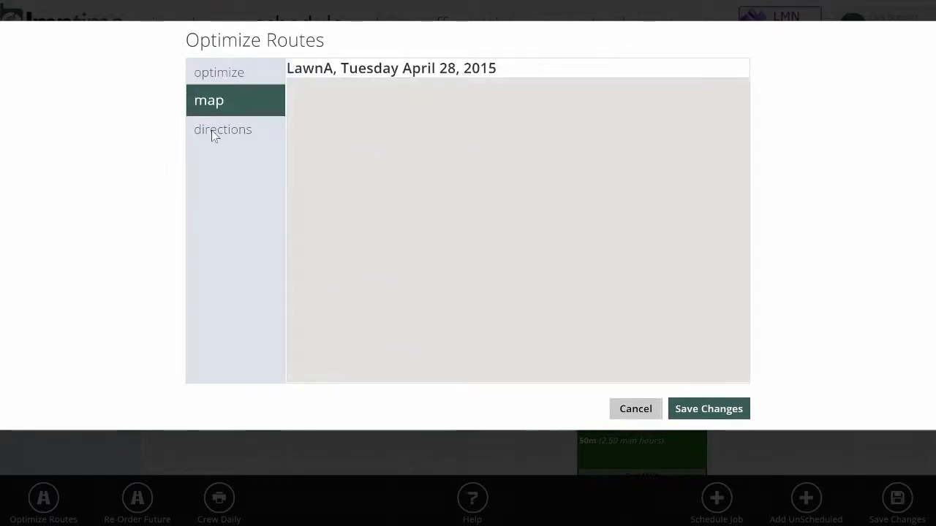
{"action": "left_click", "coordinate": [208, 99]}
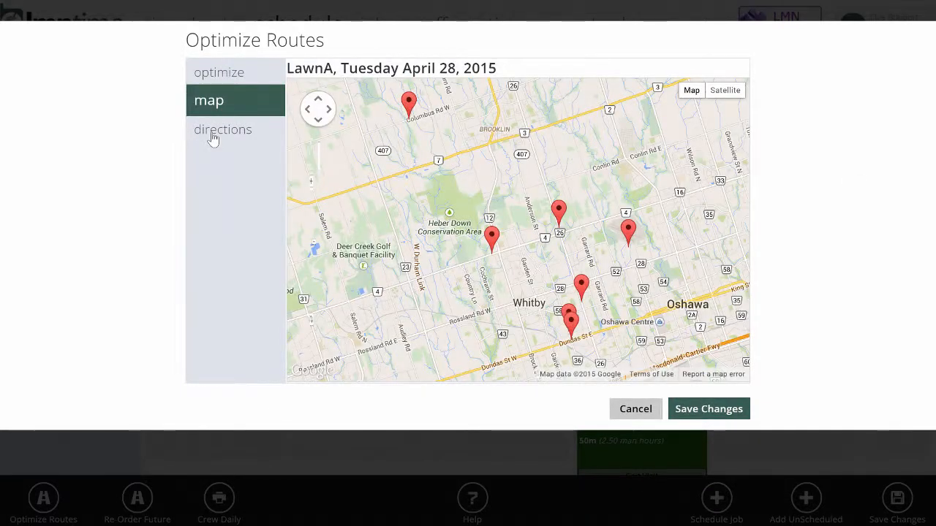
{"action": "left_click", "coordinate": [223, 125]}
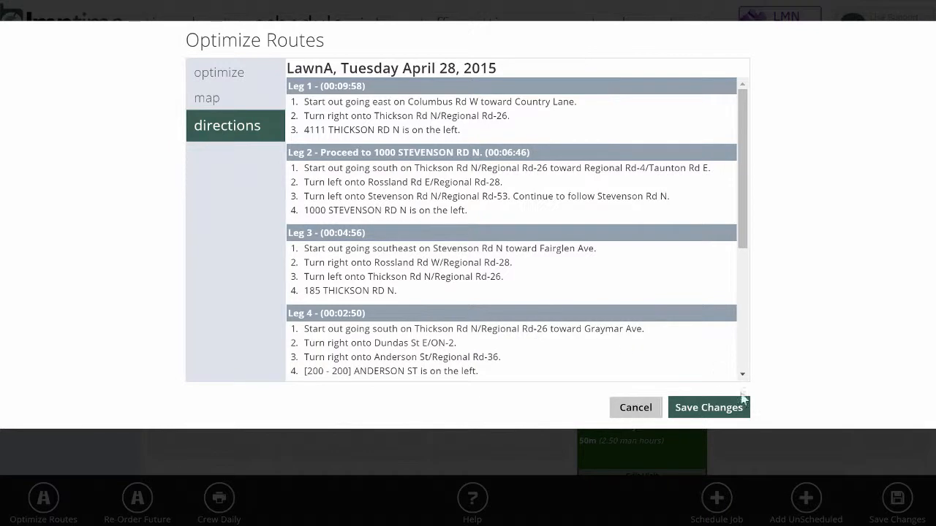
{"action": "left_click", "coordinate": [707, 406]}
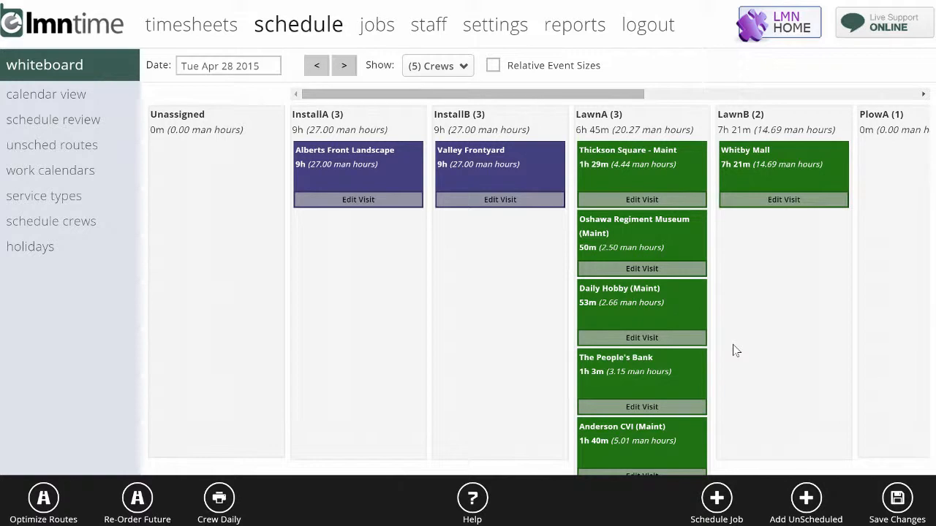
{"action": "mouse_move", "coordinate": [278, 461]}
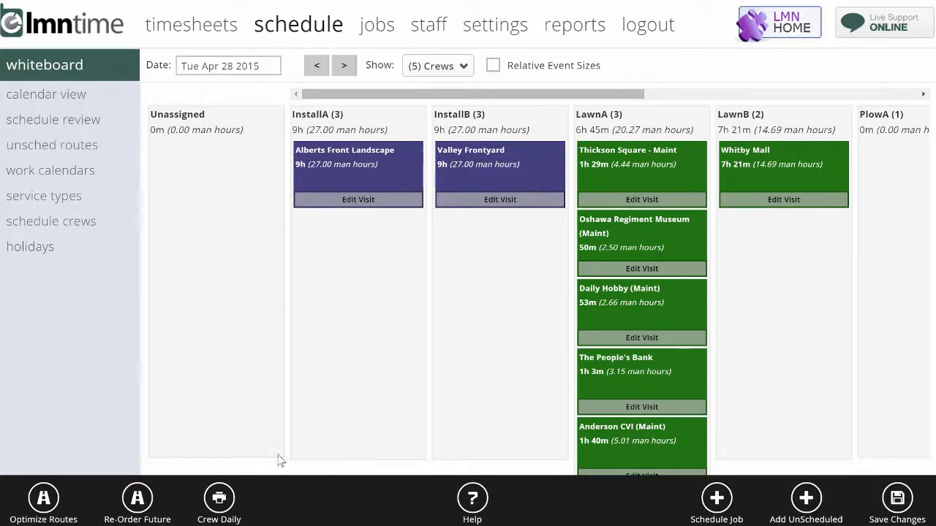
{"action": "mouse_move", "coordinate": [220, 500]}
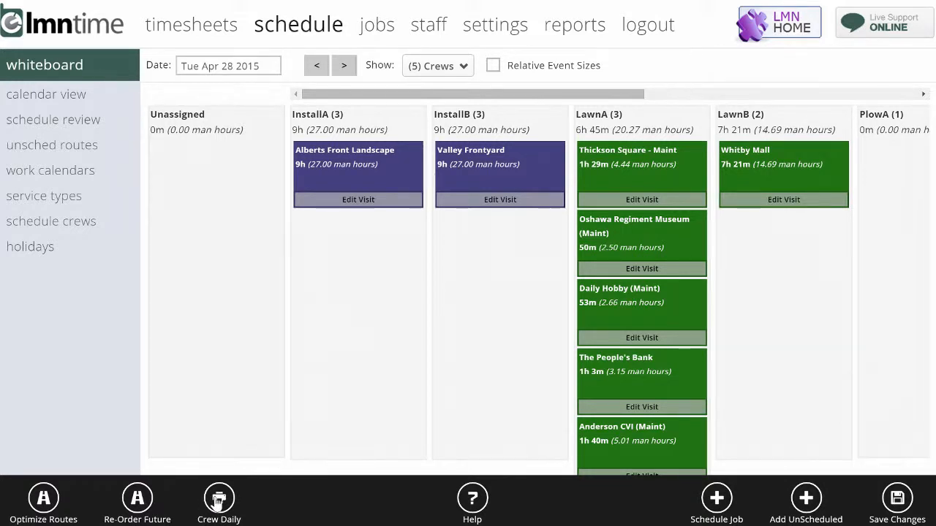
Generate and open a Crew Daily Schedule report for the LawnA crew
{"action": "left_click", "coordinate": [219, 500]}
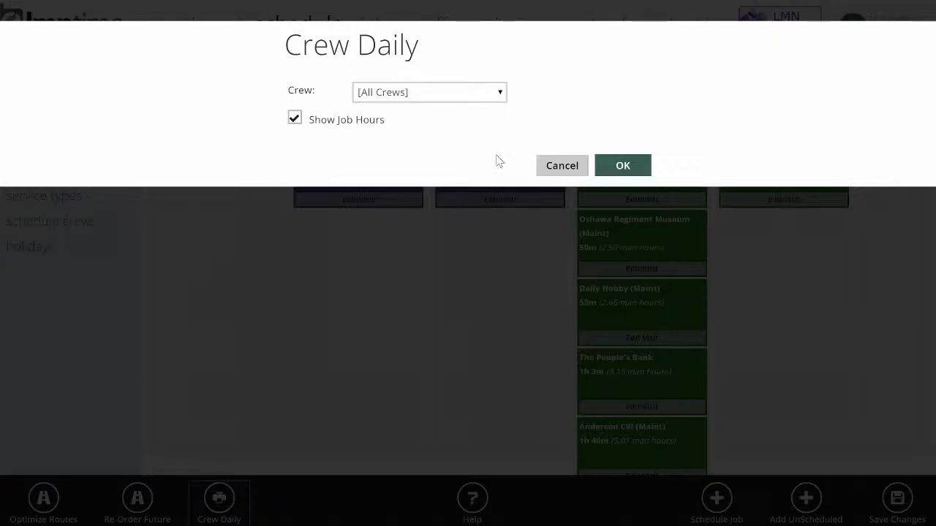
{"action": "left_click", "coordinate": [428, 90]}
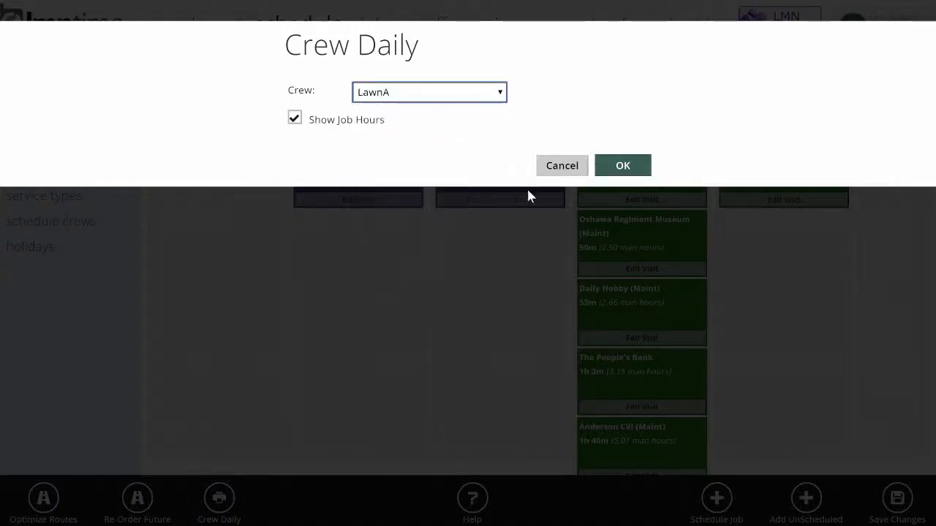
{"action": "left_click", "coordinate": [622, 165]}
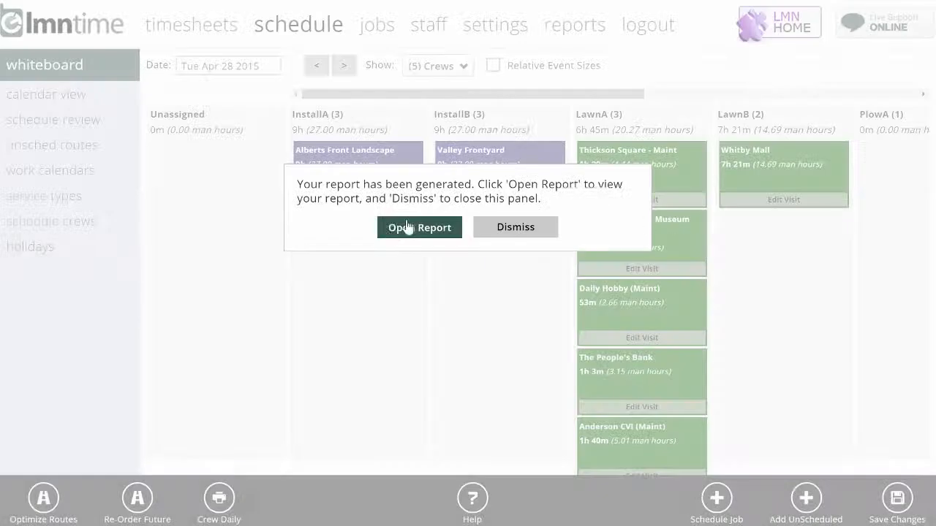
{"action": "left_click", "coordinate": [418, 228]}
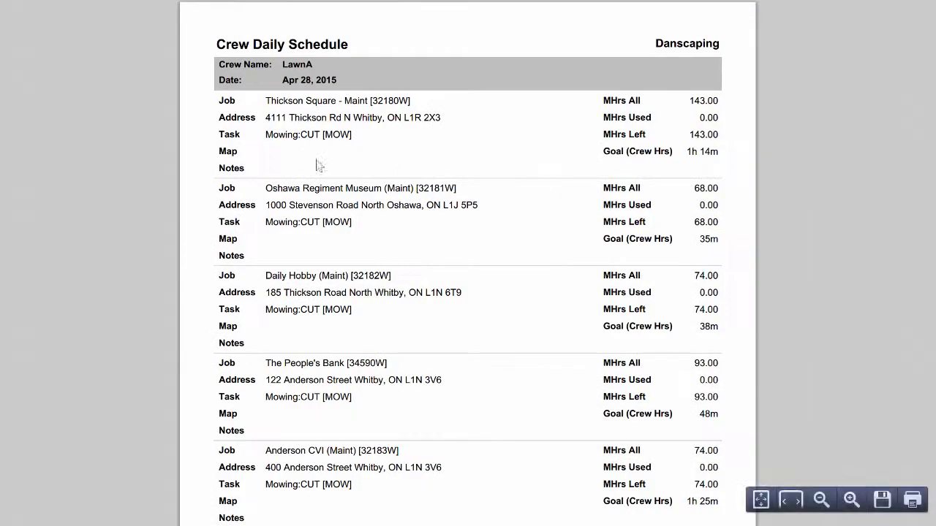
{"action": "mouse_move", "coordinate": [415, 255]}
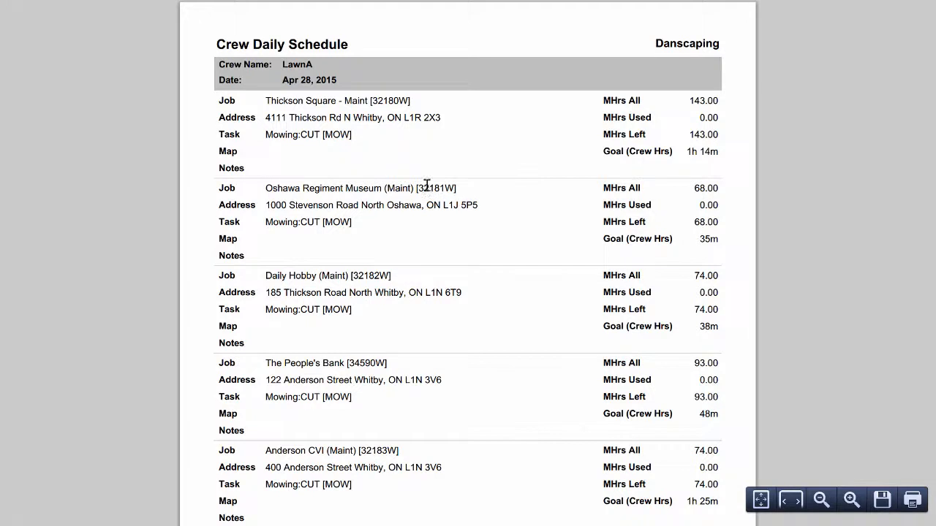
{"action": "mouse_move", "coordinate": [314, 176]}
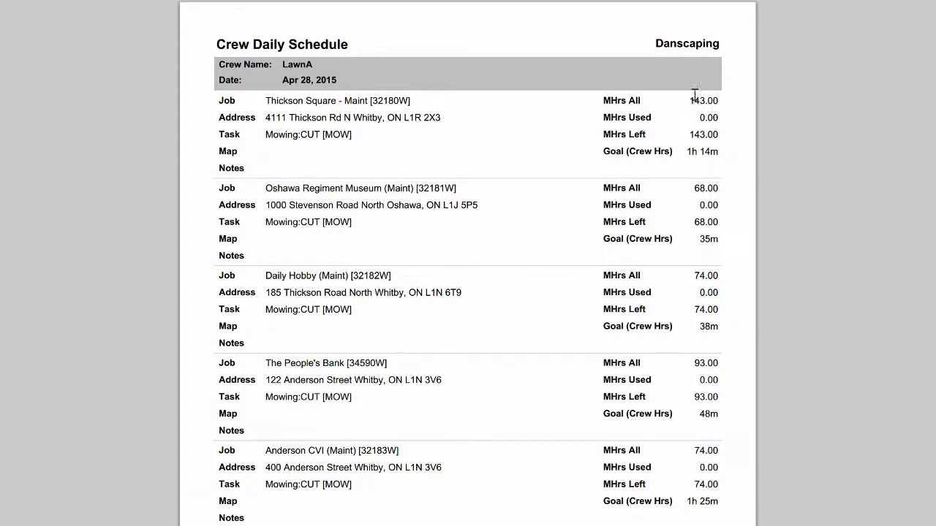
{"action": "double_click", "coordinate": [702, 99]}
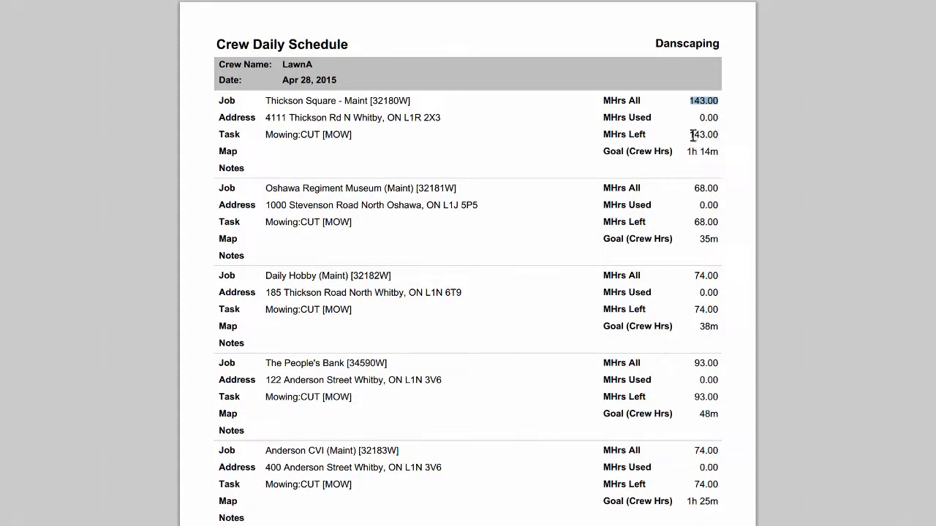
{"action": "mouse_move", "coordinate": [694, 150]}
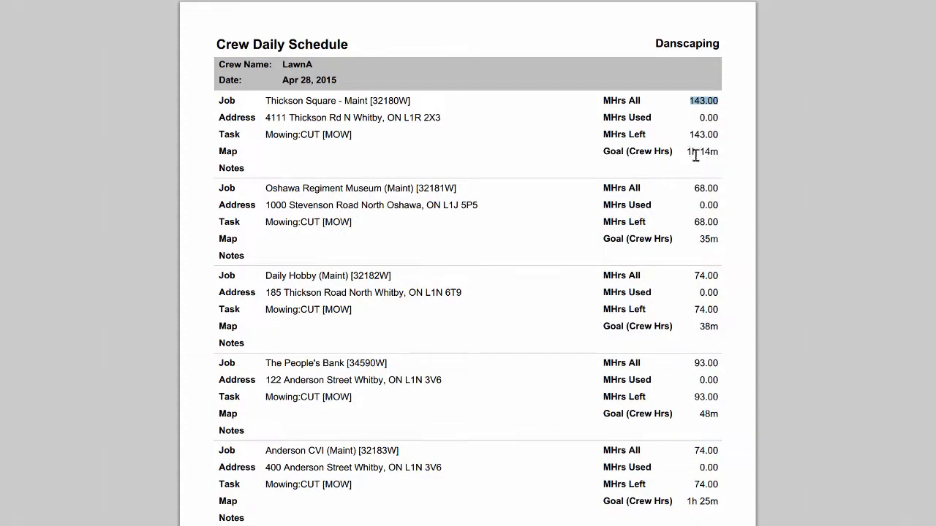
{"action": "mouse_move", "coordinate": [701, 150]}
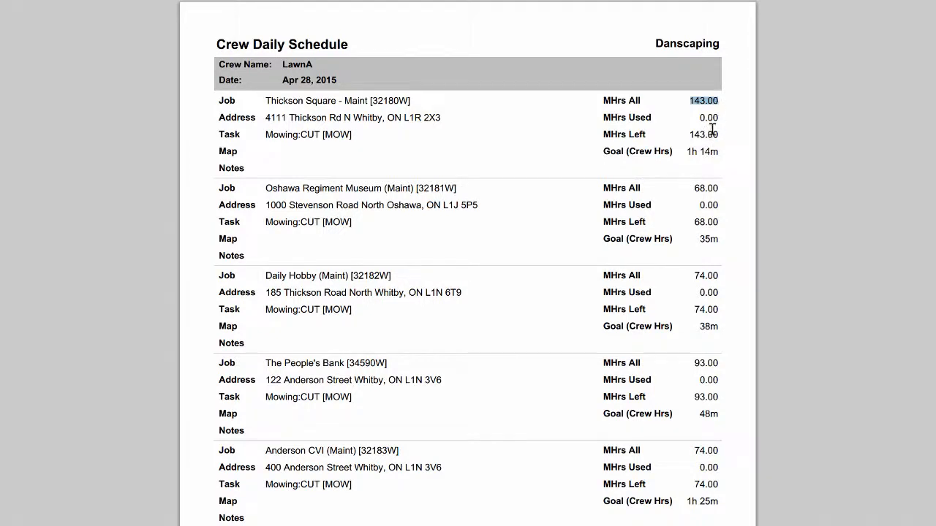
{"action": "mouse_move", "coordinate": [708, 138]}
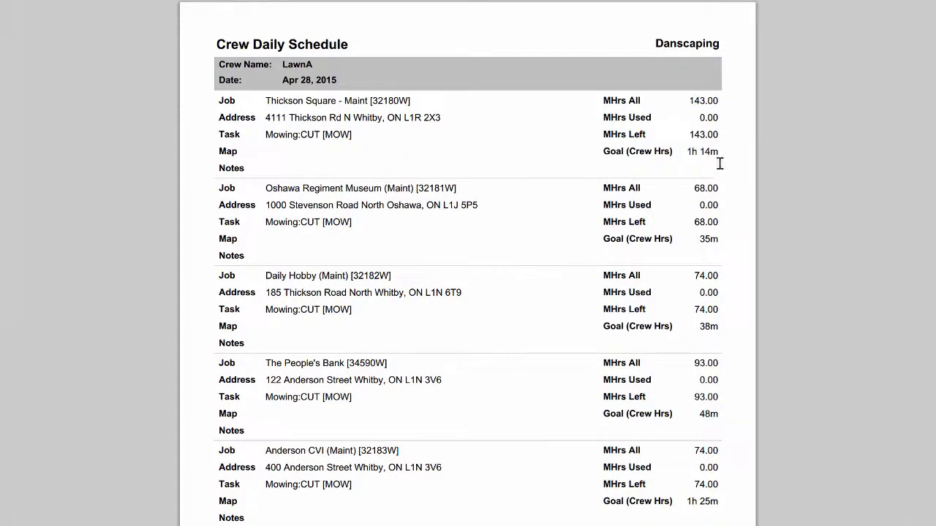
{"action": "mouse_move", "coordinate": [665, 154]}
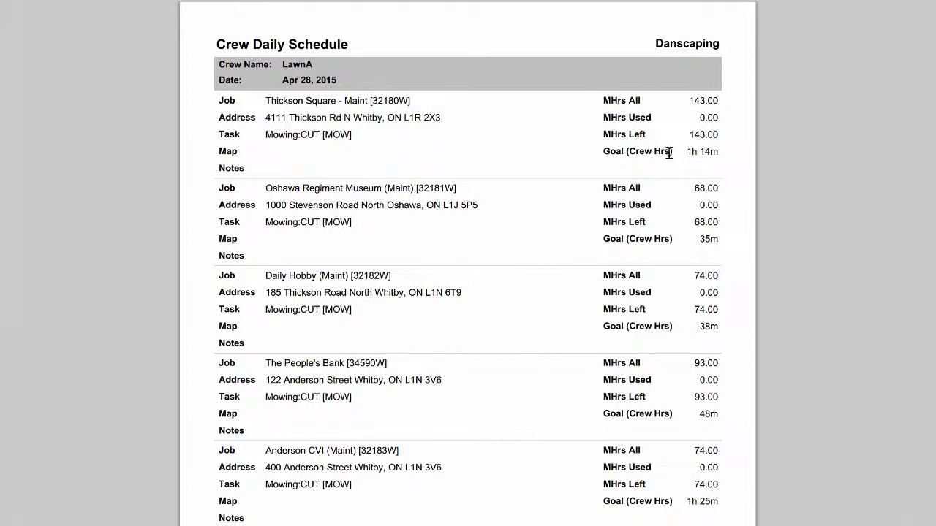
{"action": "mouse_move", "coordinate": [655, 163]}
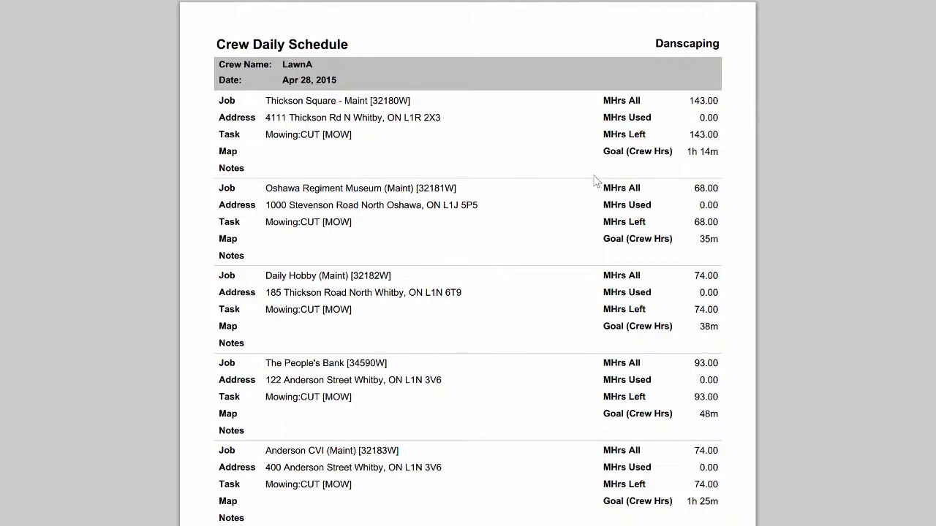
{"action": "scroll", "scroll_direction": "down", "scroll_amount": 3}
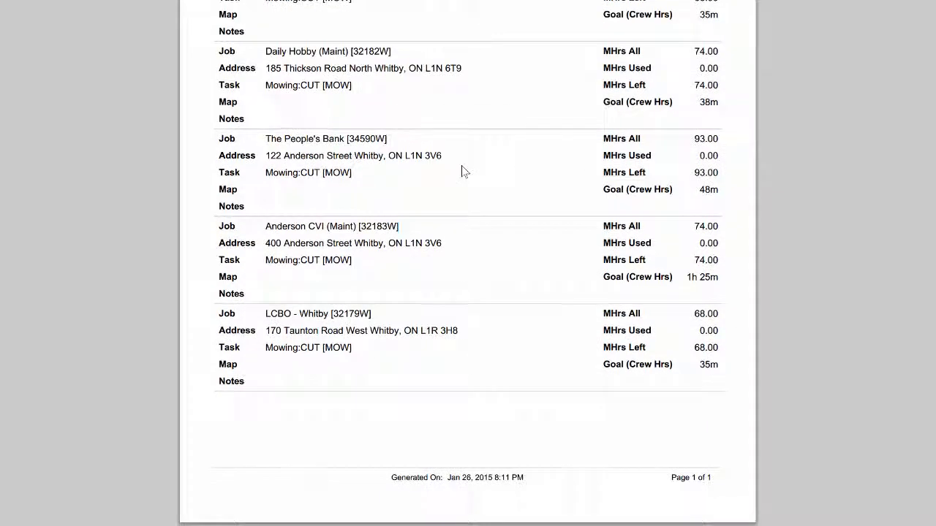